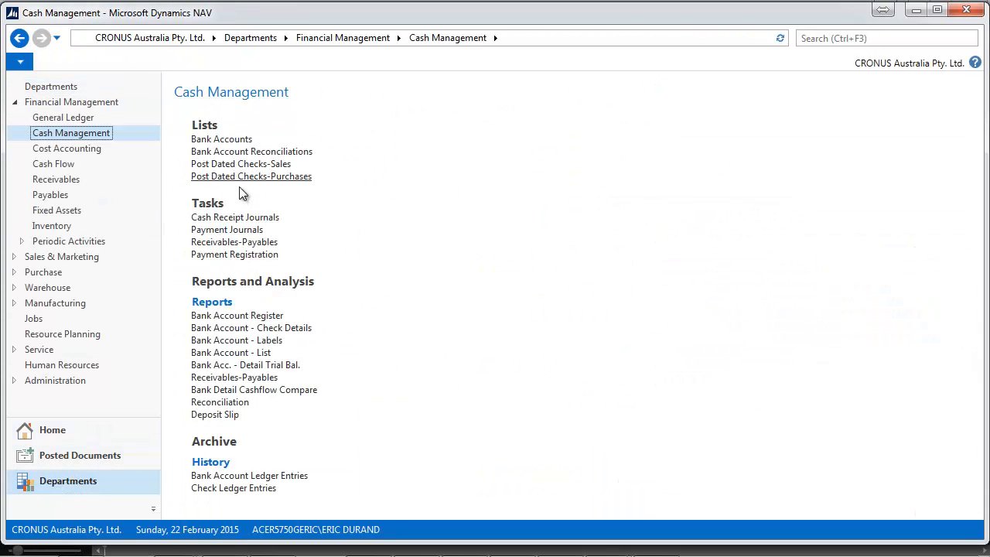
mouse_move(234, 254)
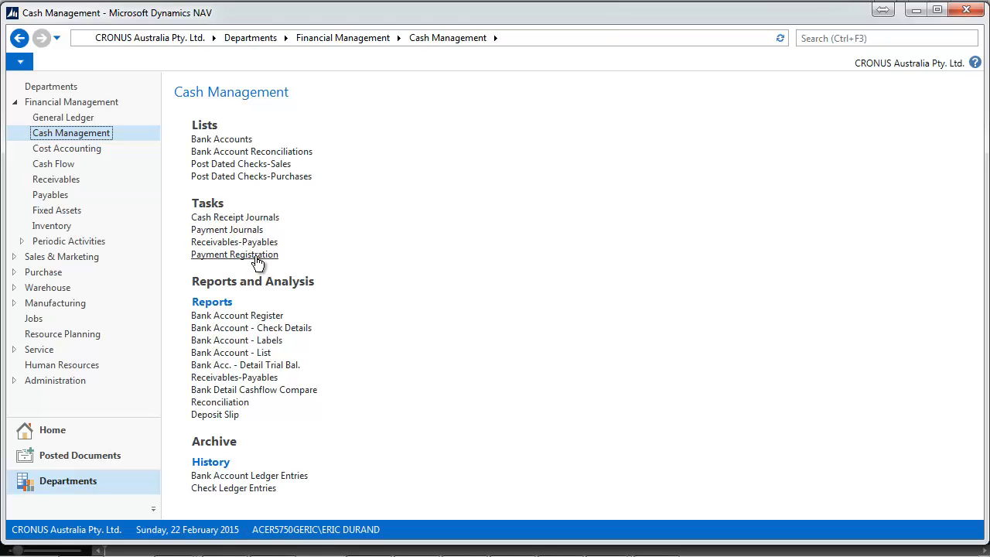
Search for the Payment Registration page and close the payment registration setup
left_click(235, 254)
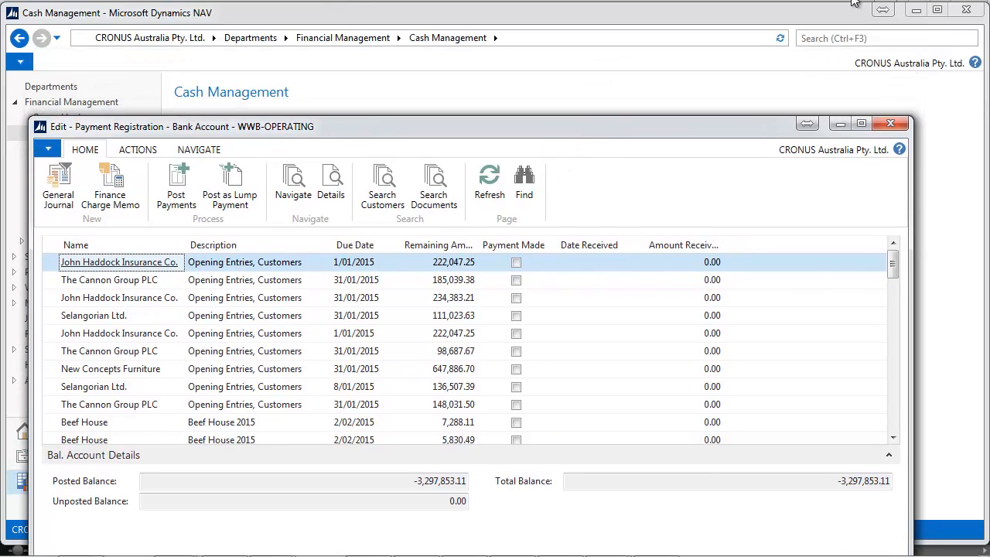
left_click(890, 123)
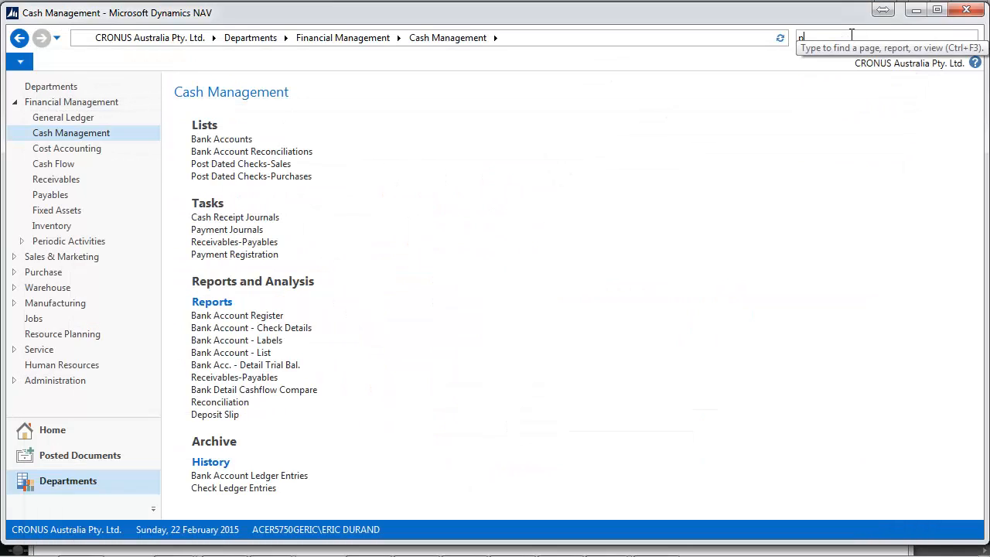
type("payment regis")
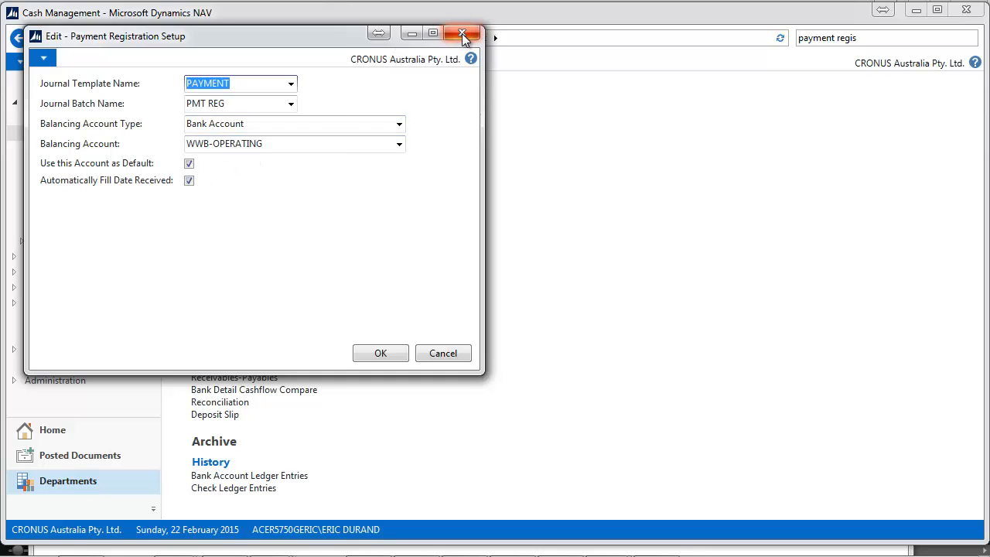
left_click(462, 35)
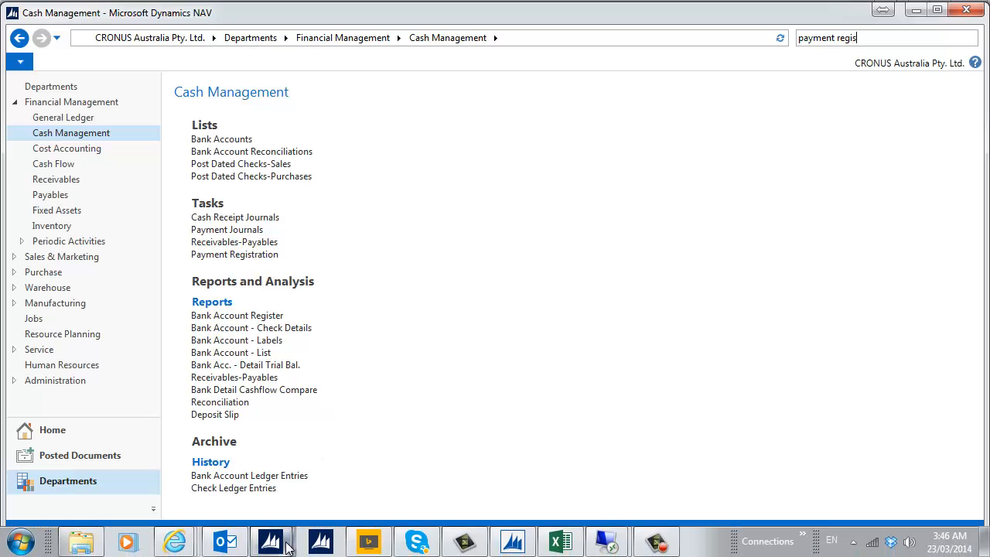
Mark The Cannon Group PLC and Selangorian Ltd. payments as made and post them
left_click(235, 254)
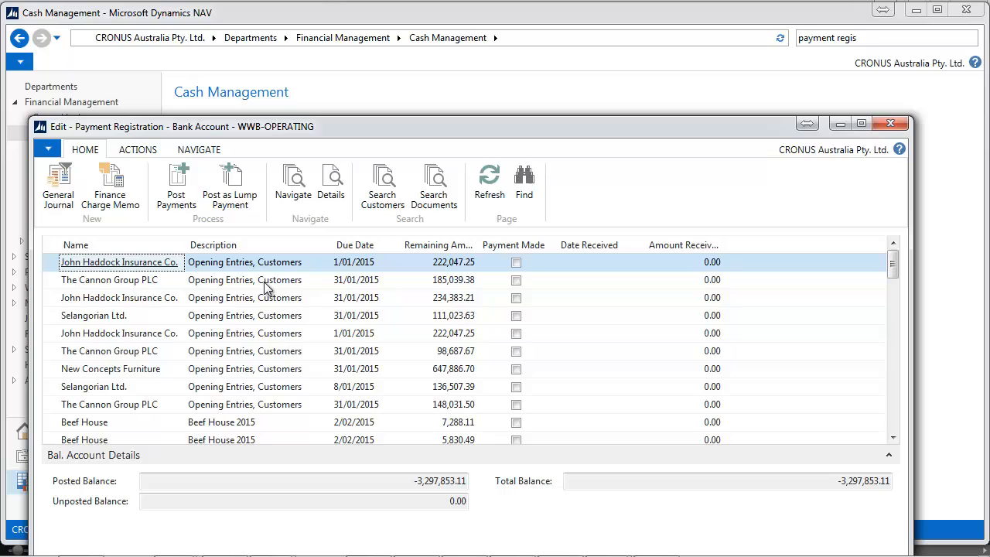
mouse_move(520, 287)
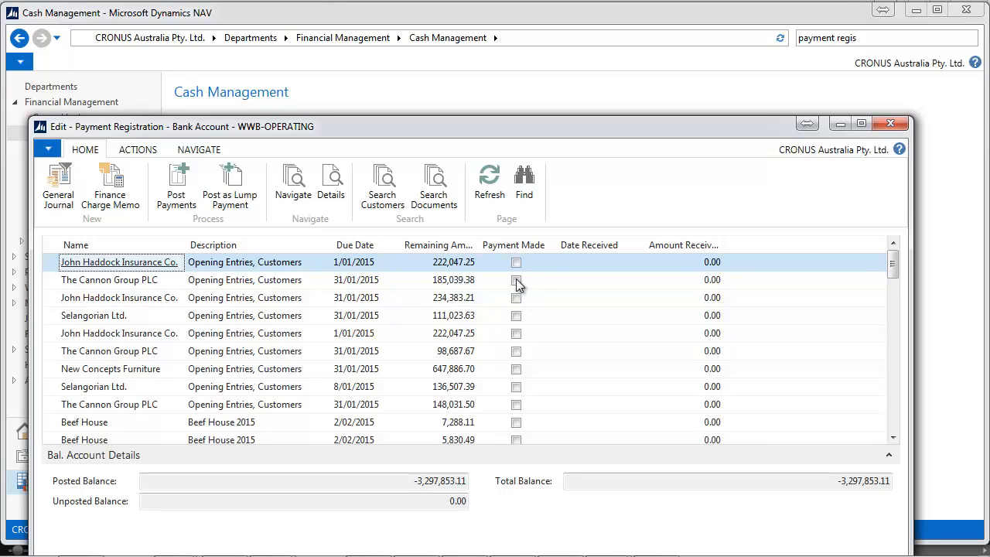
left_click(515, 280)
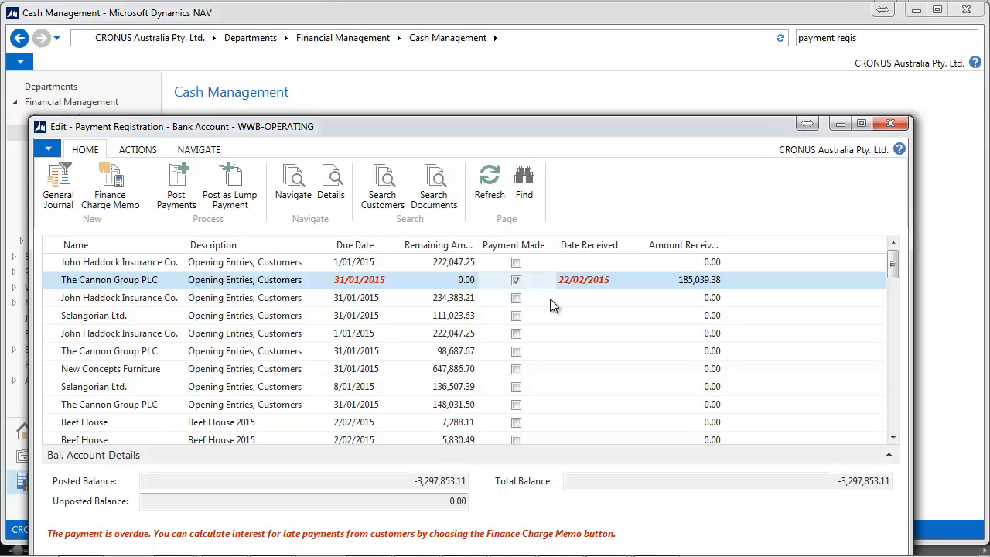
left_click(516, 315)
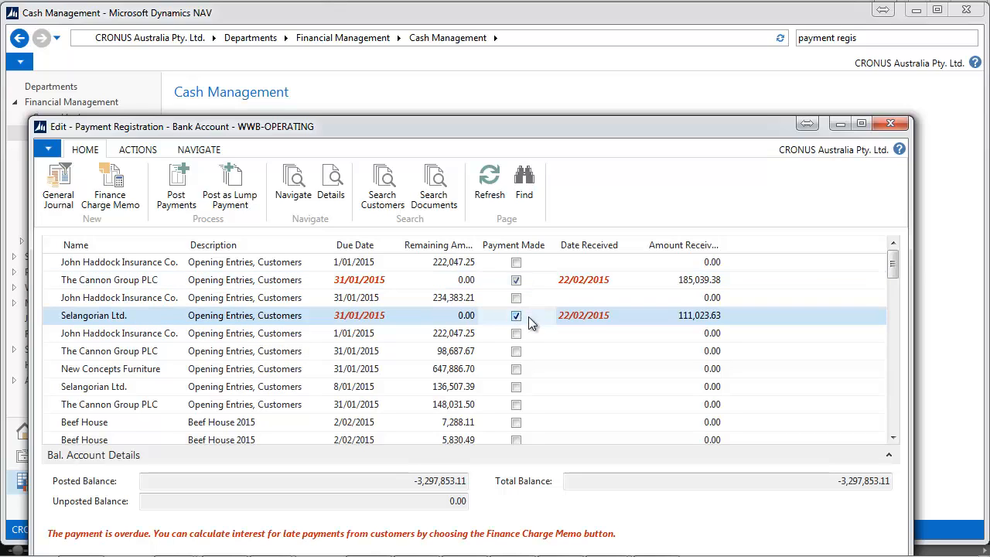
mouse_move(679, 313)
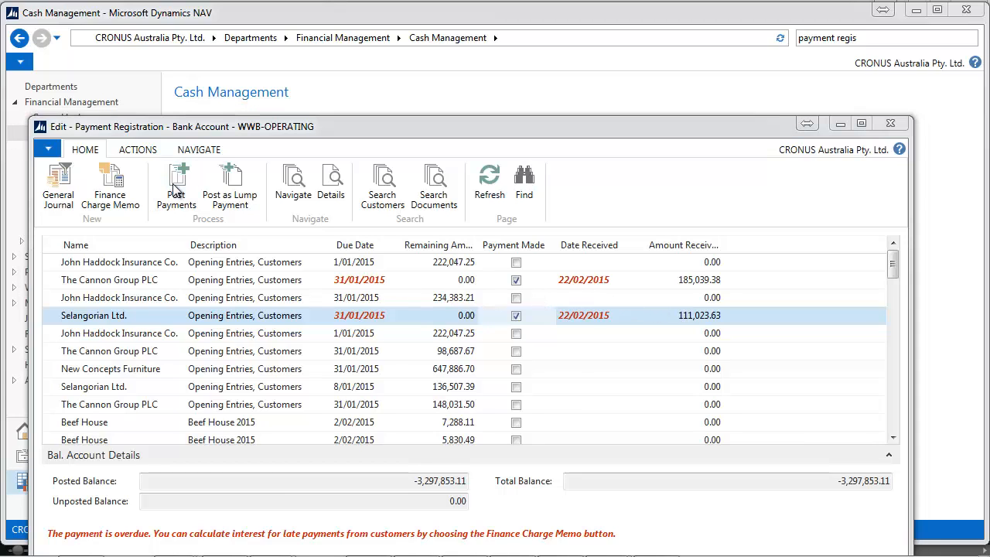
left_click(177, 185)
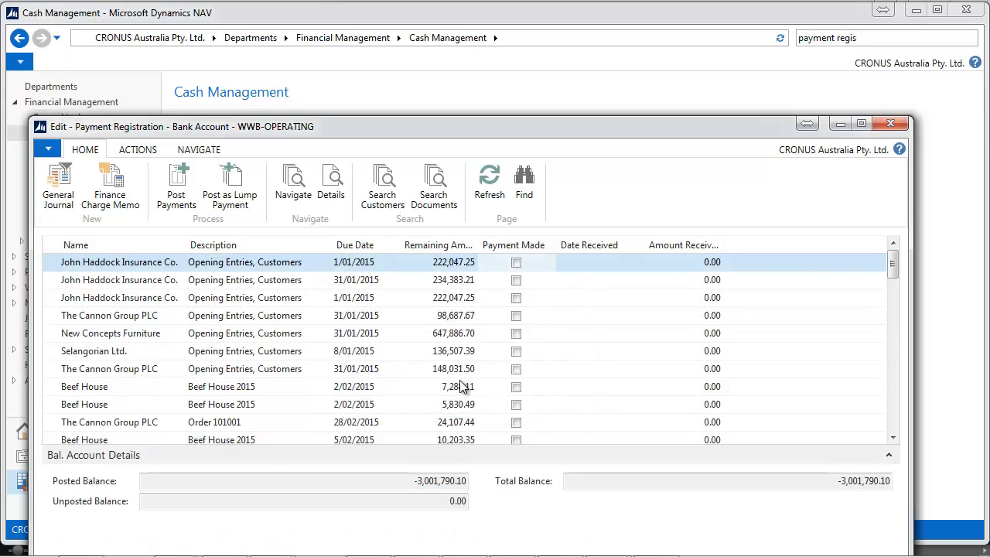
mouse_move(472, 369)
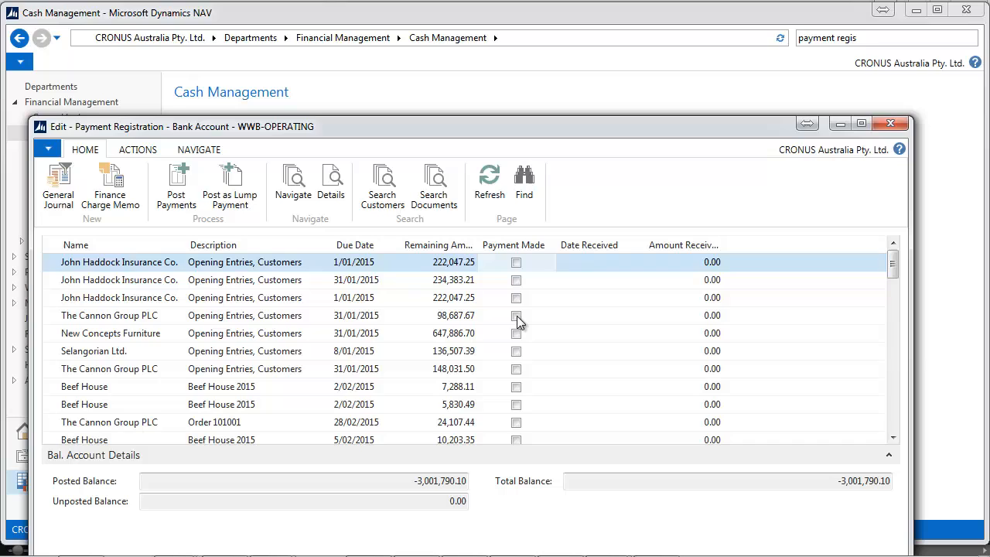
Mark The Cannon Group PLC 98,687.67 line paid, post it and confirm
left_click(515, 315)
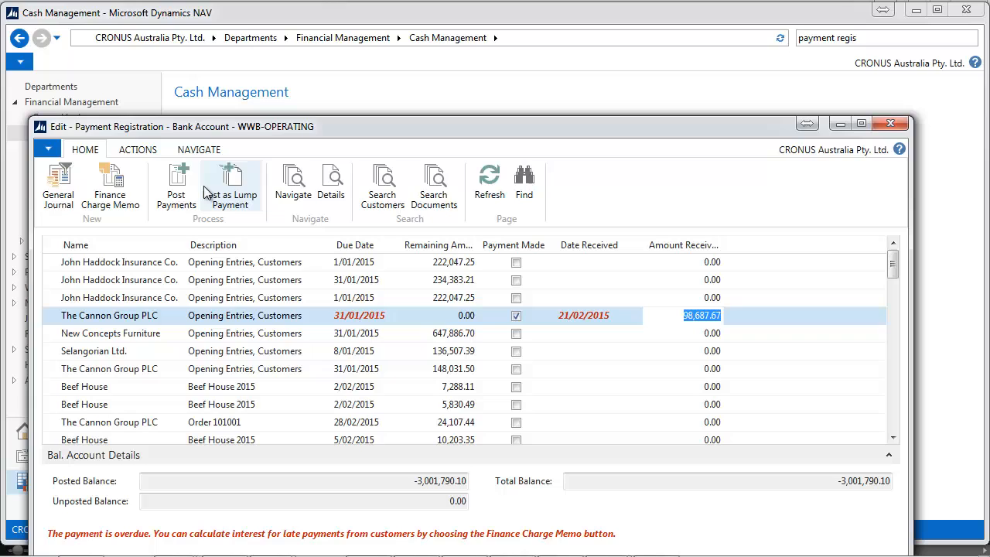
left_click(177, 185)
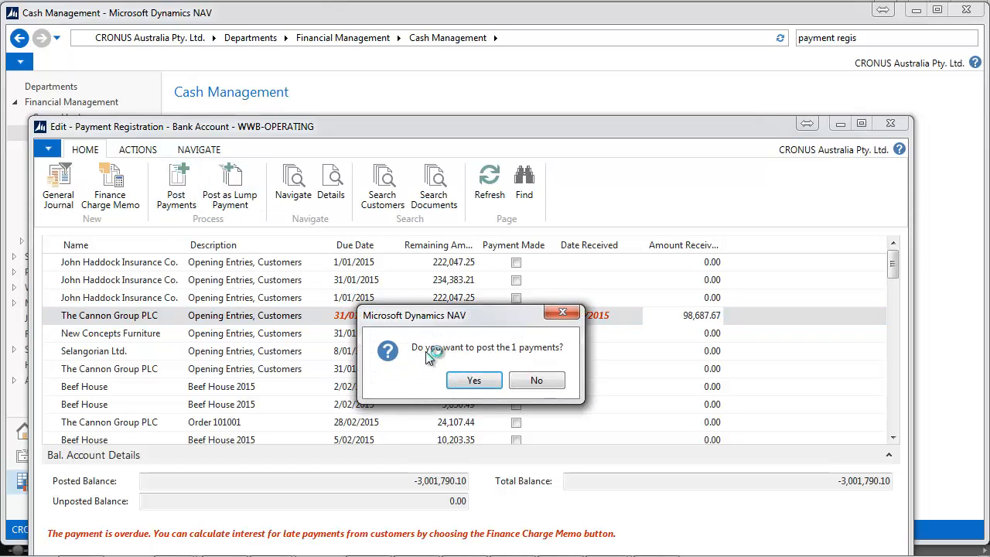
left_click(473, 380)
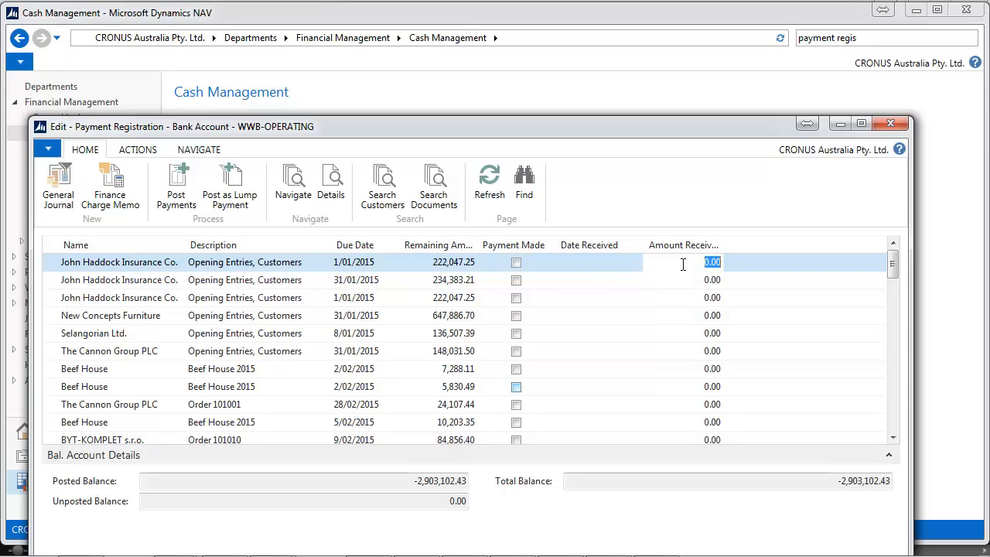
Enter 100,000 received for John Haddock Insurance Co. and post it as a lump payment
type("100,00")
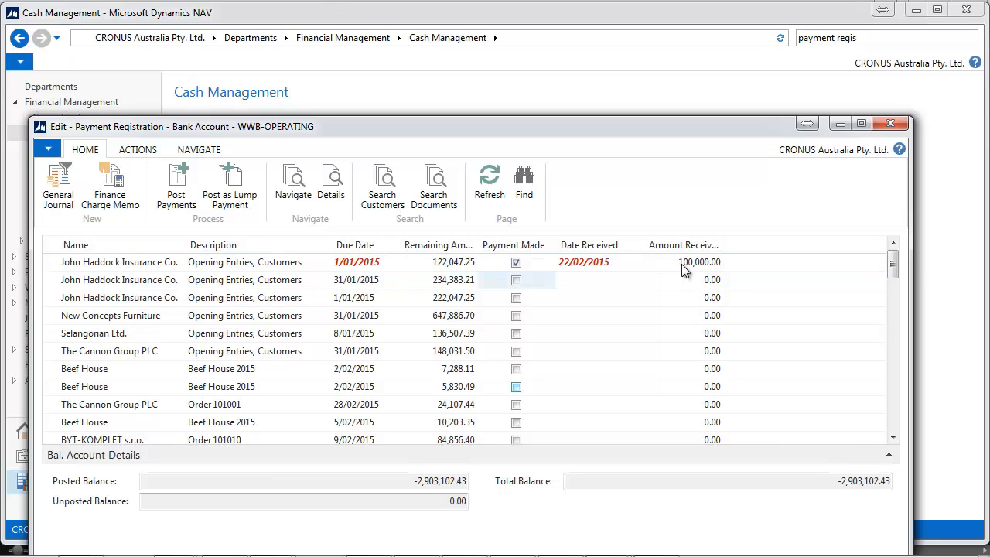
mouse_move(375, 219)
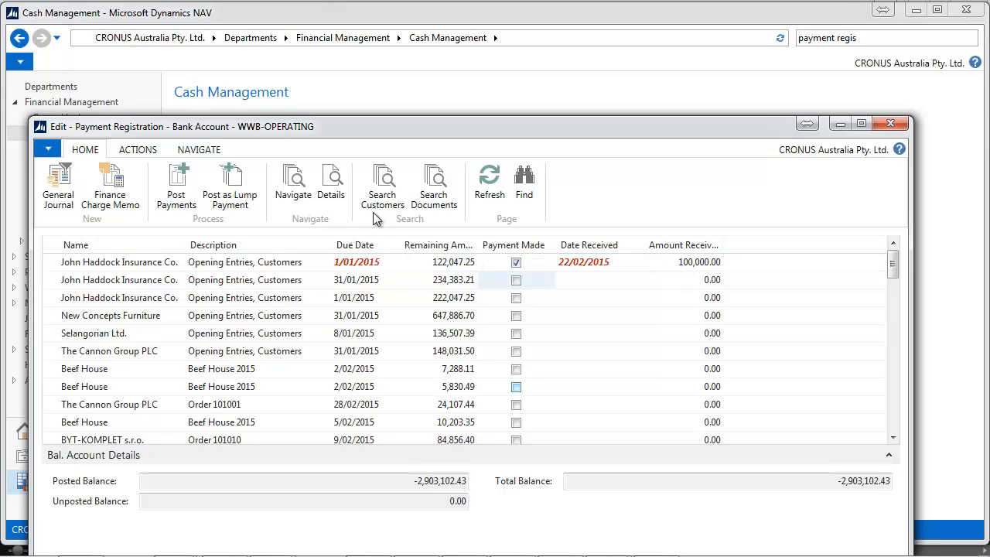
mouse_move(230, 185)
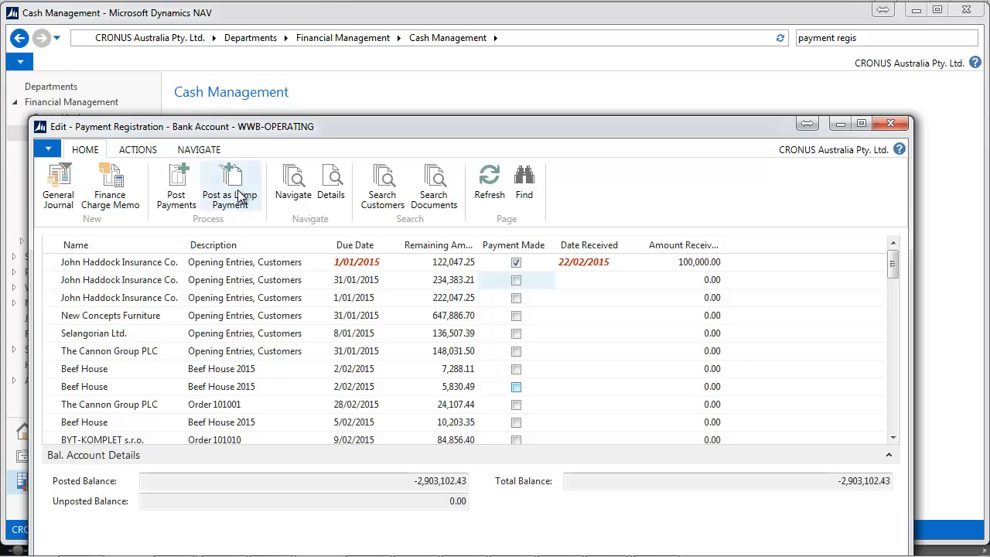
mouse_move(229, 185)
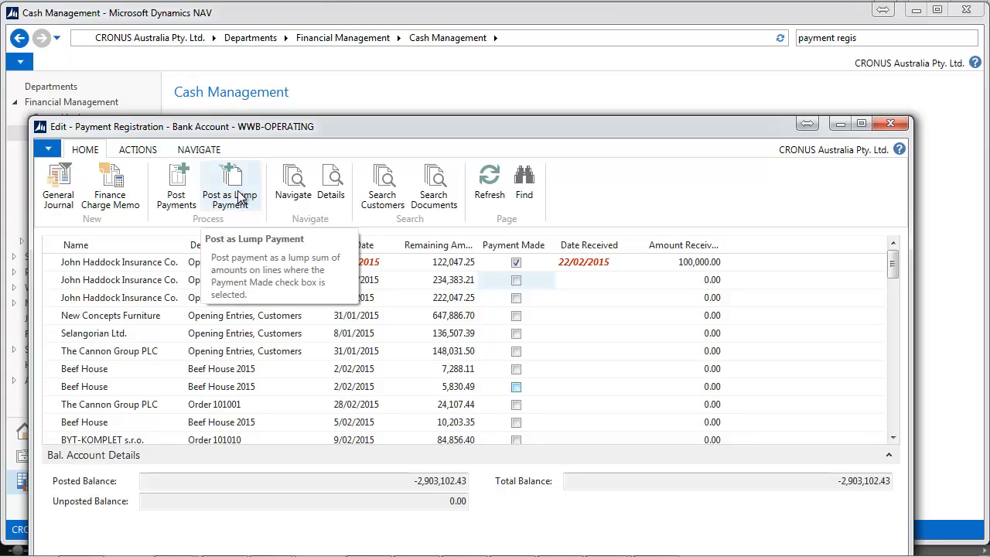
left_click(230, 185)
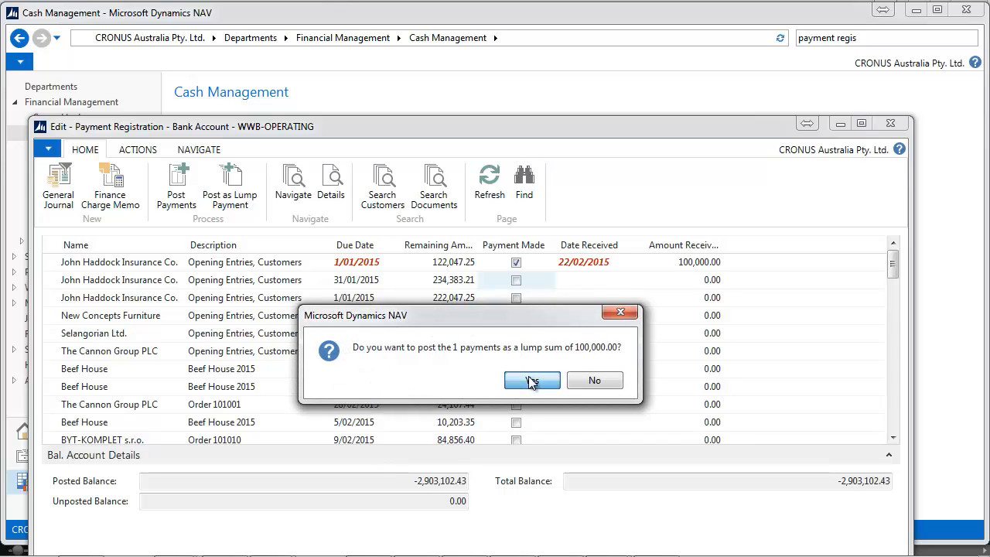
left_click(532, 380)
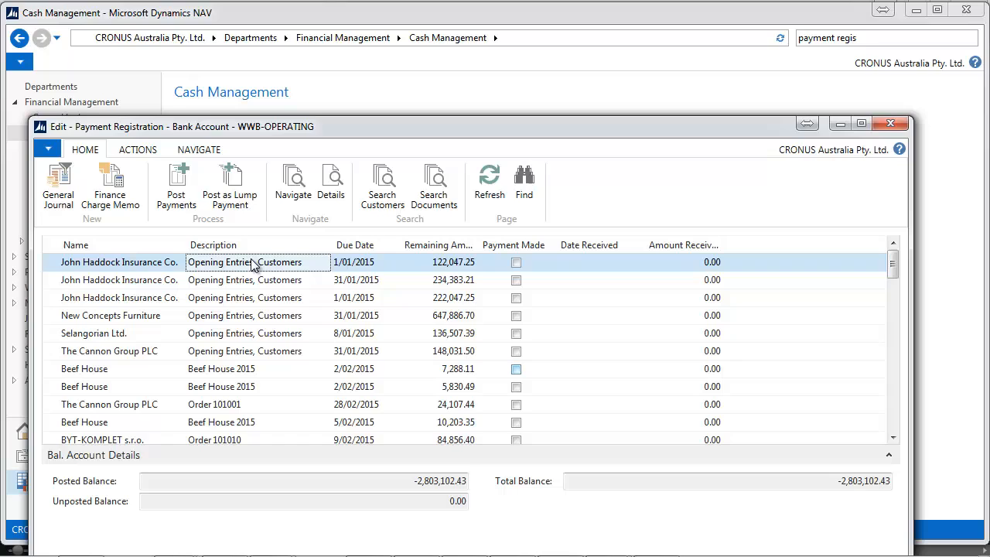
mouse_move(305, 241)
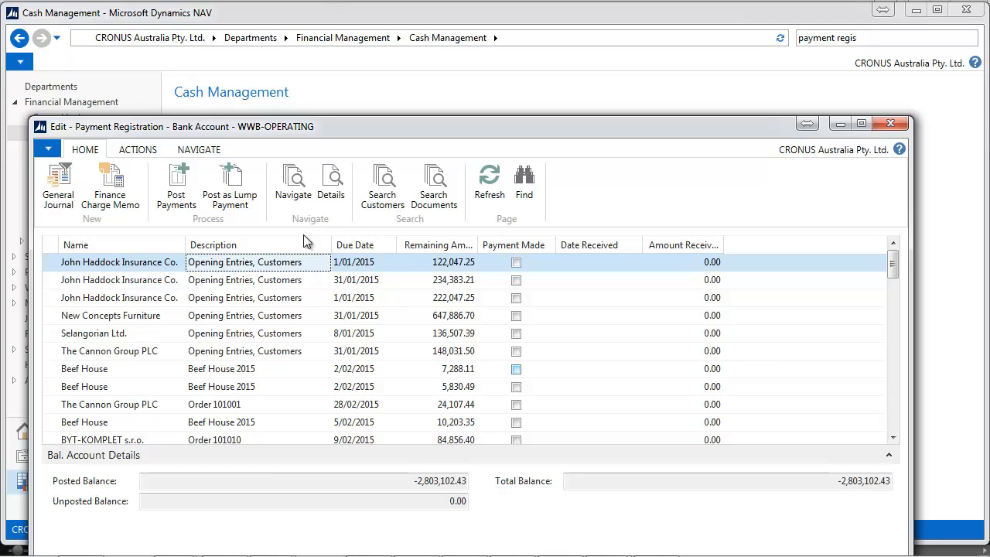
mouse_move(382, 186)
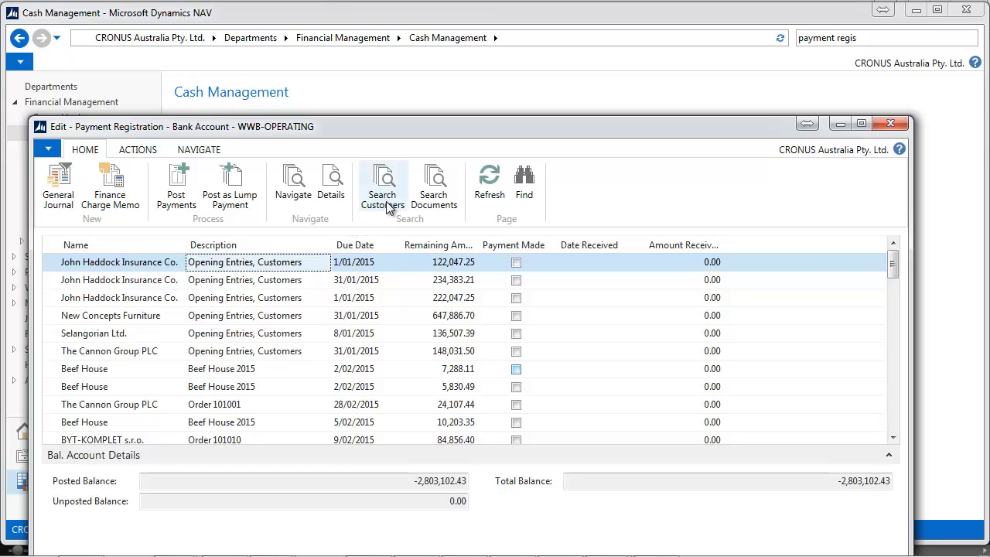
Open customer 30000's ledger entries to review the -100,000.00 payment entry
left_click(382, 185)
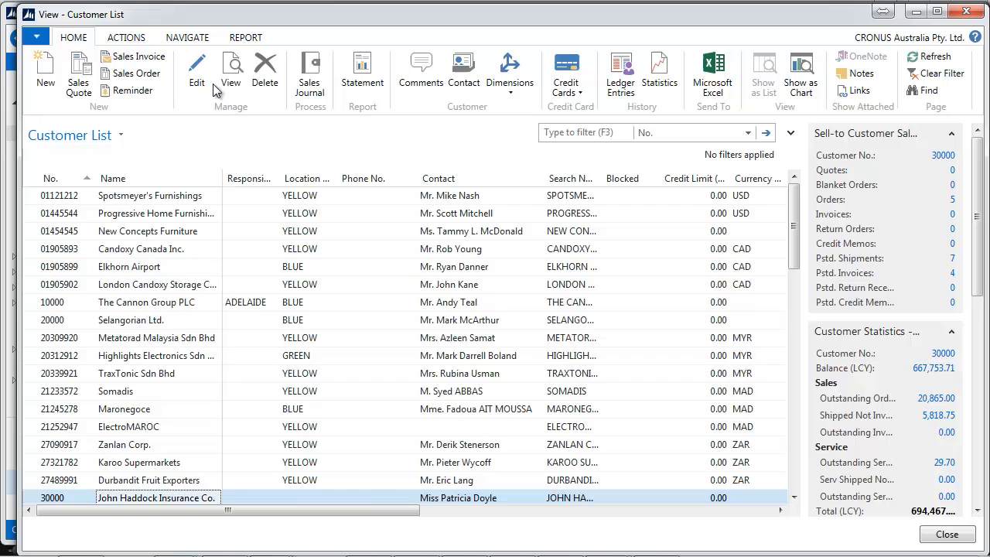
mouse_move(187, 37)
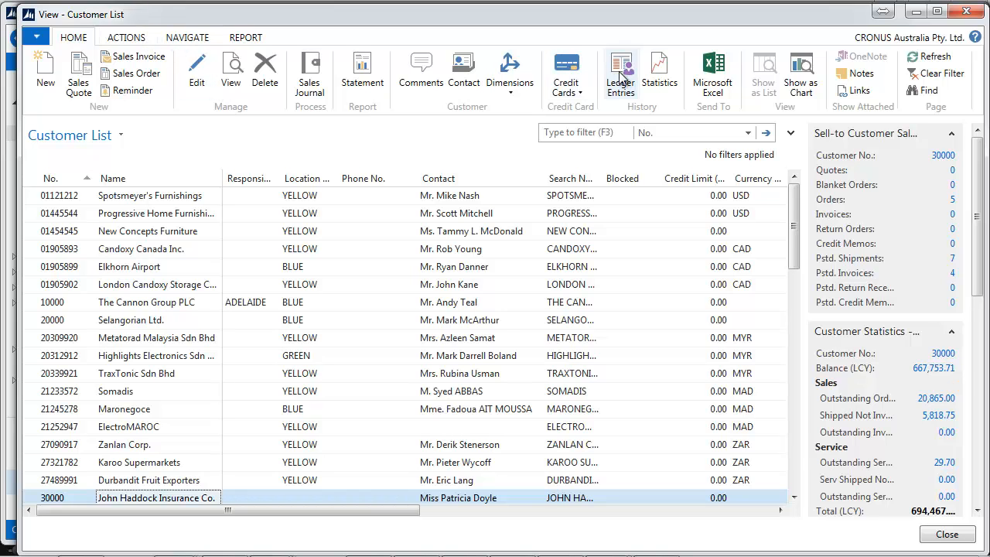
left_click(619, 74)
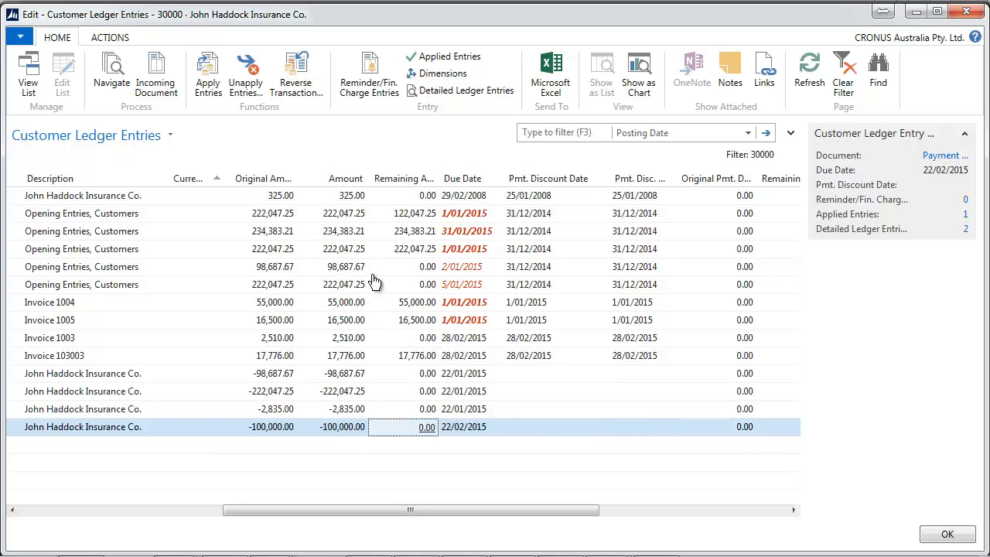
mouse_move(205, 217)
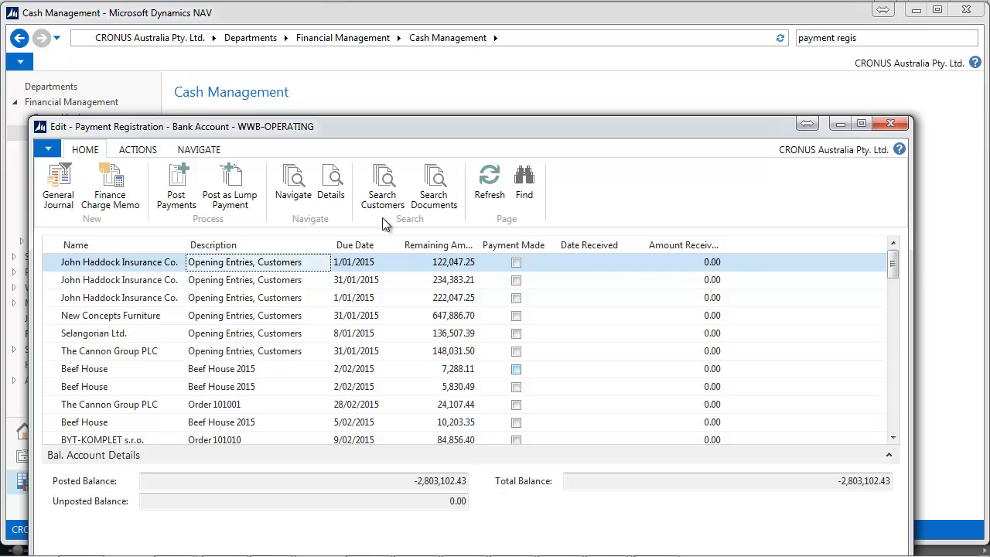
mouse_move(808, 445)
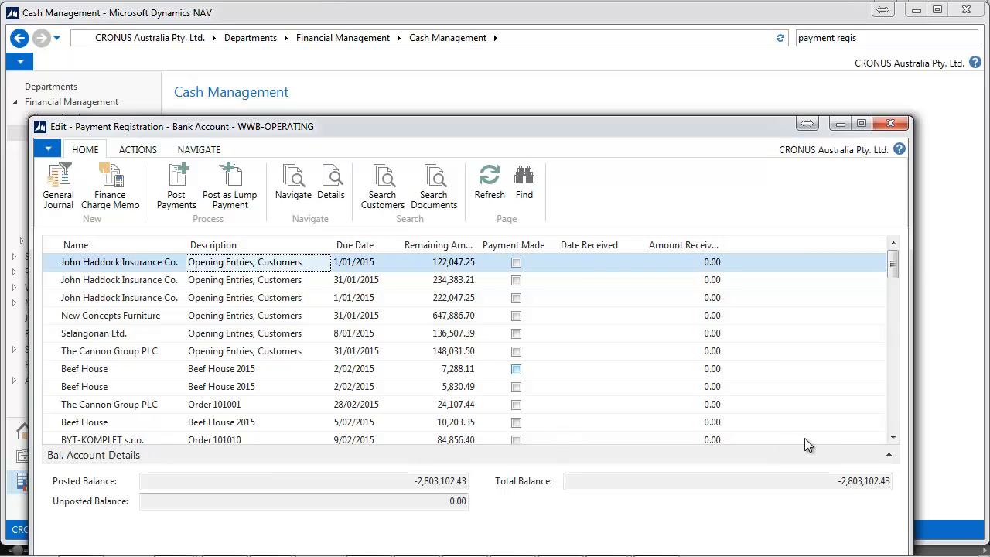
mouse_move(526, 279)
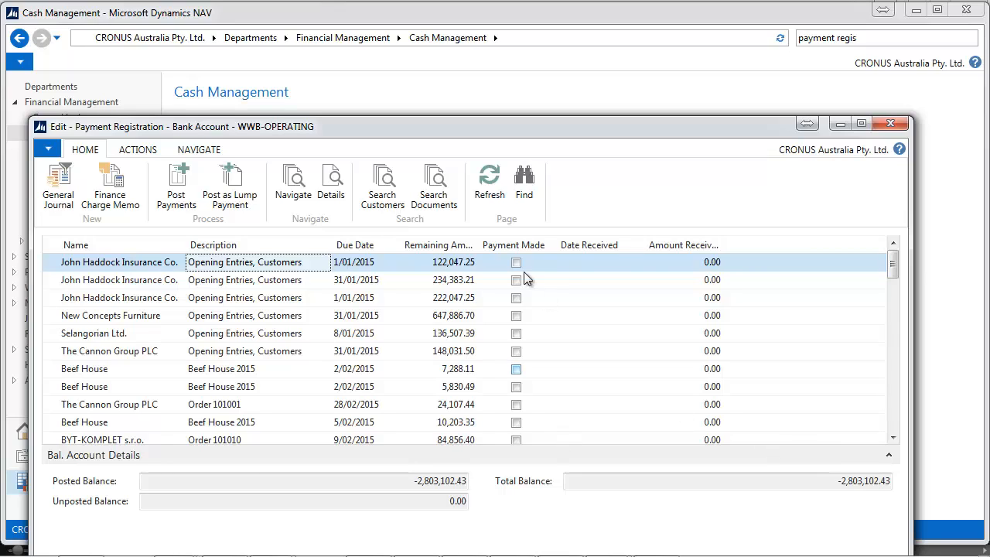
left_click(516, 262)
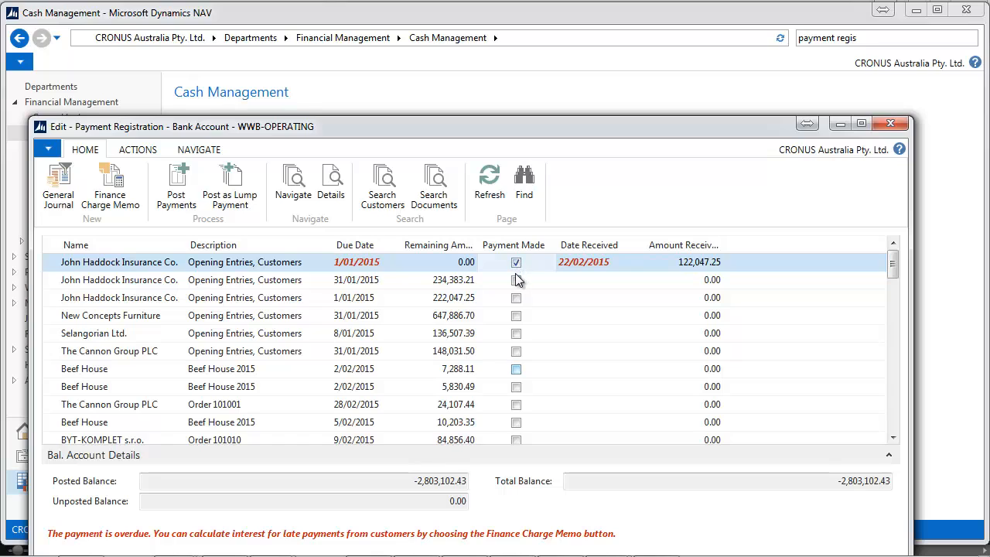
left_click(516, 279)
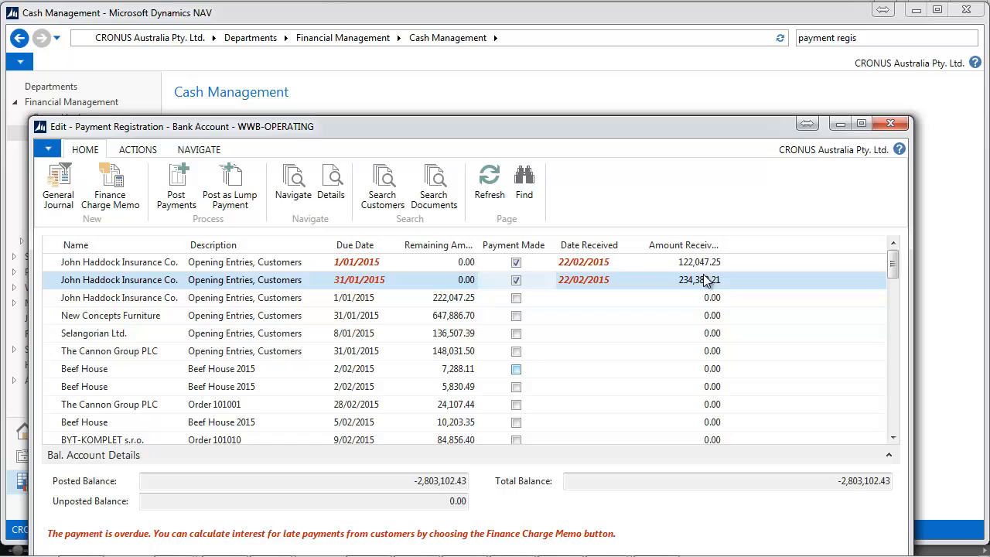
left_click(516, 261)
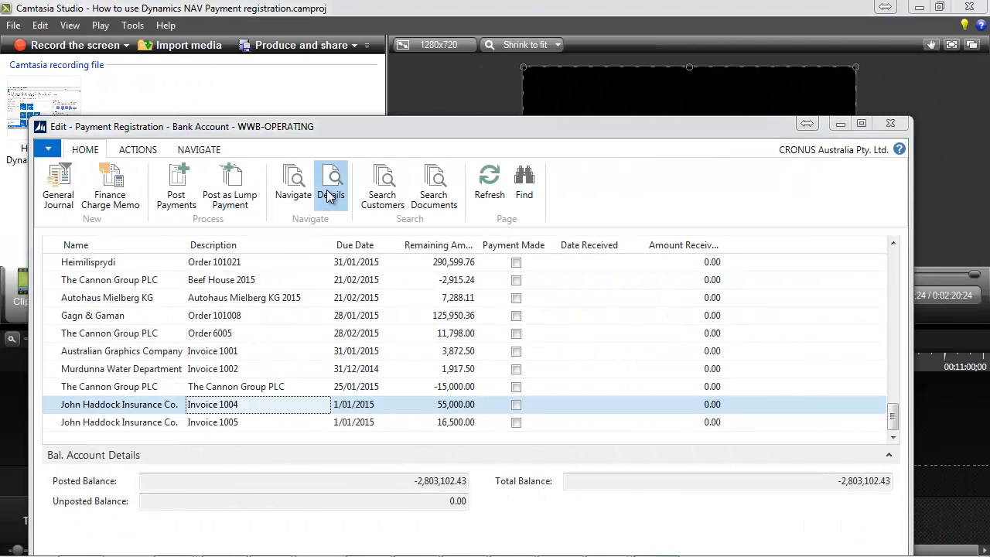
left_click(331, 184)
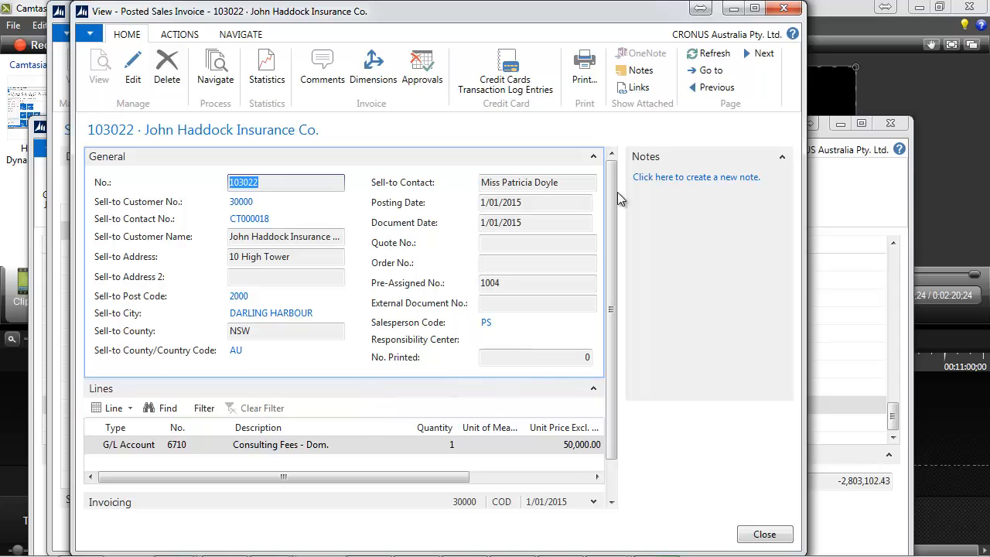
left_click(215, 68)
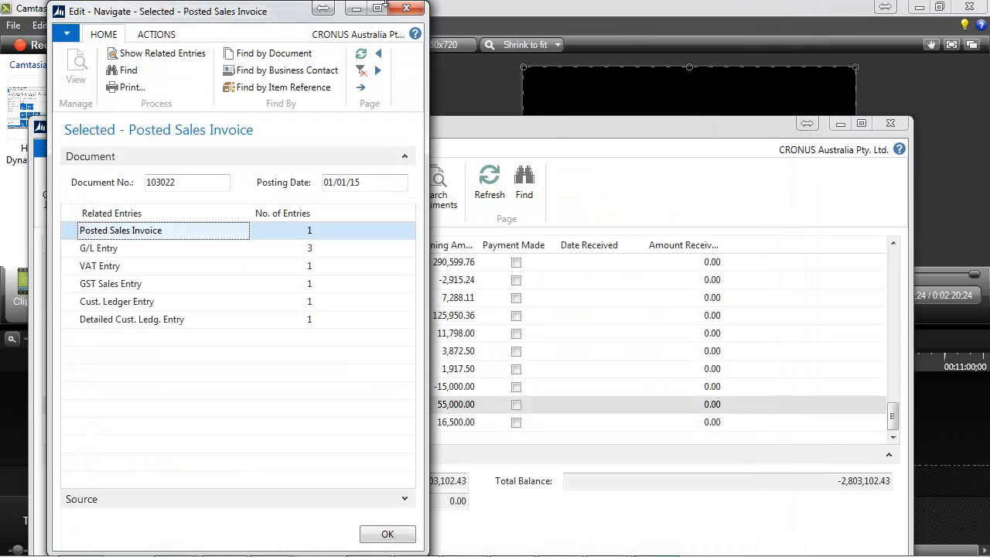
left_click(387, 533)
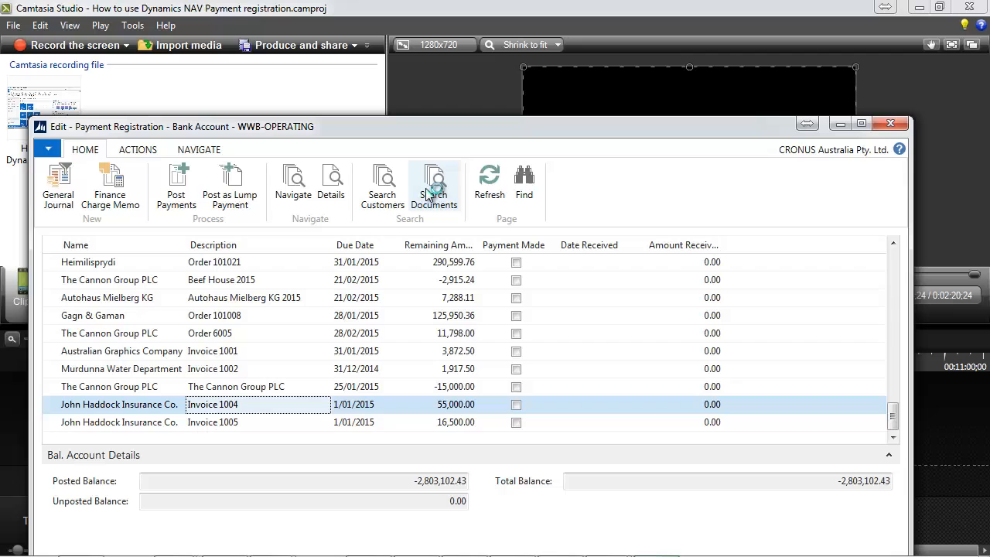
Search documents for amount 25000 with 30% amount tolerance
left_click(433, 183)
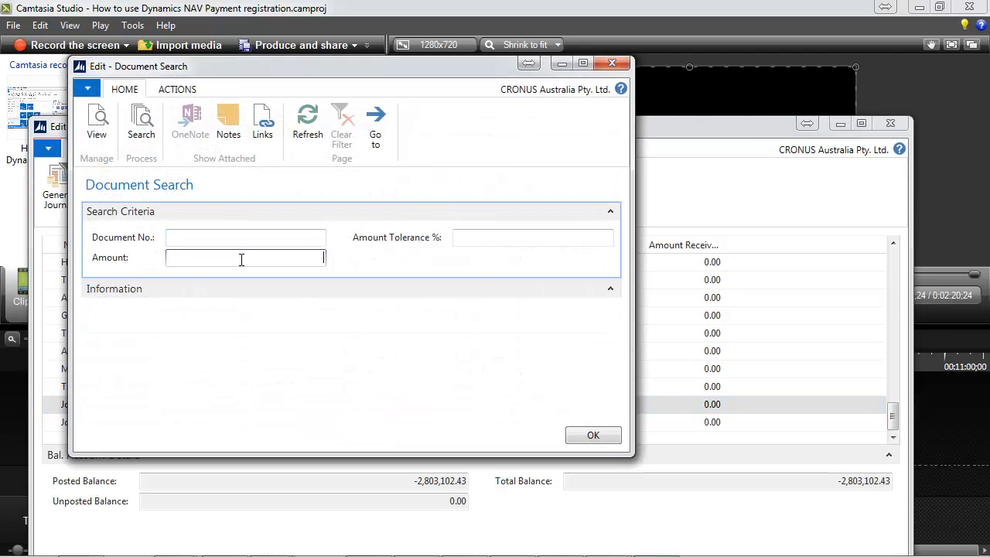
type("2")
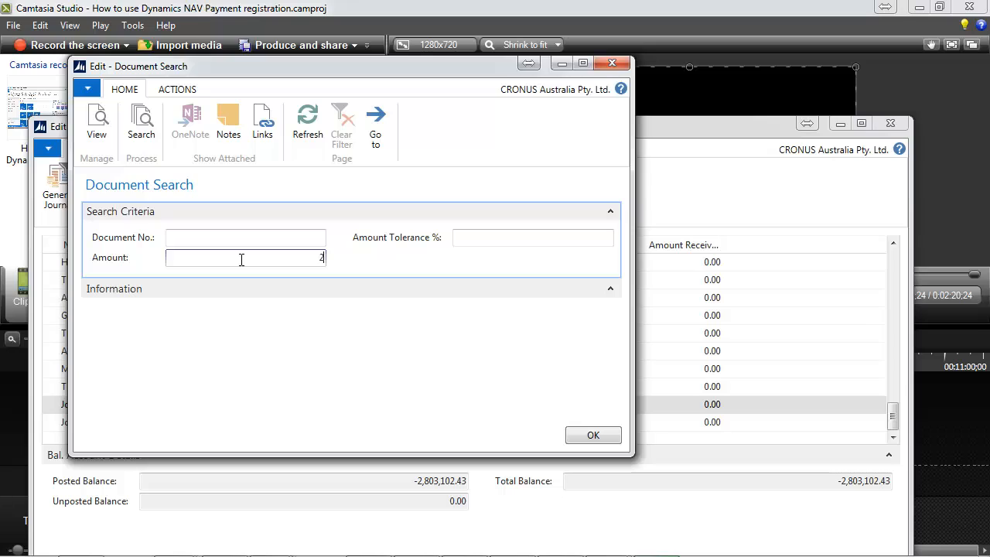
type("5000")
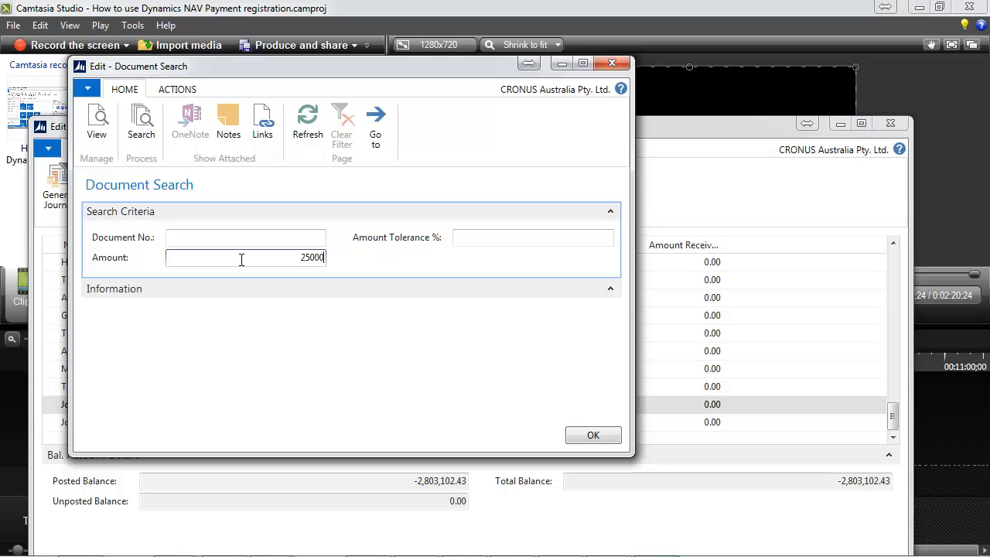
type("30.00")
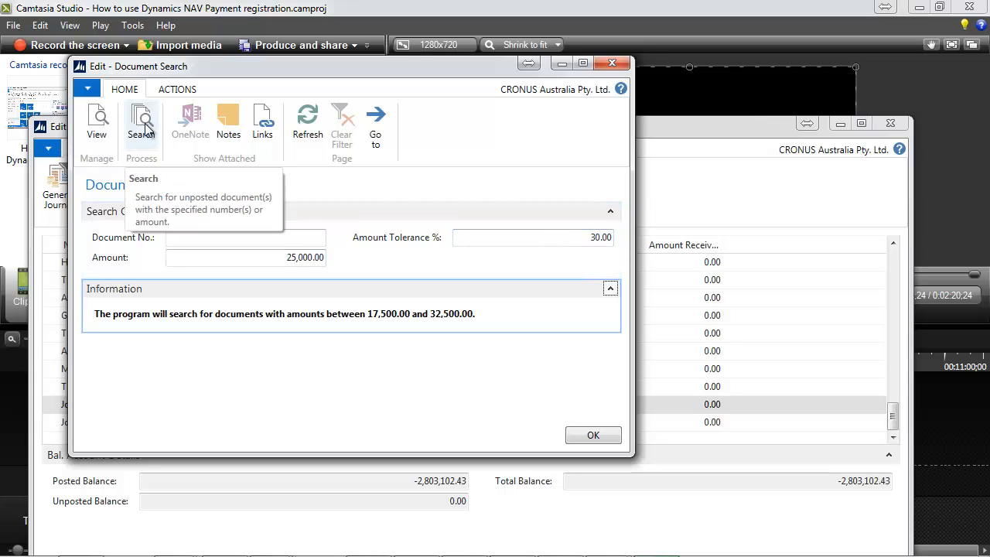
left_click(140, 123)
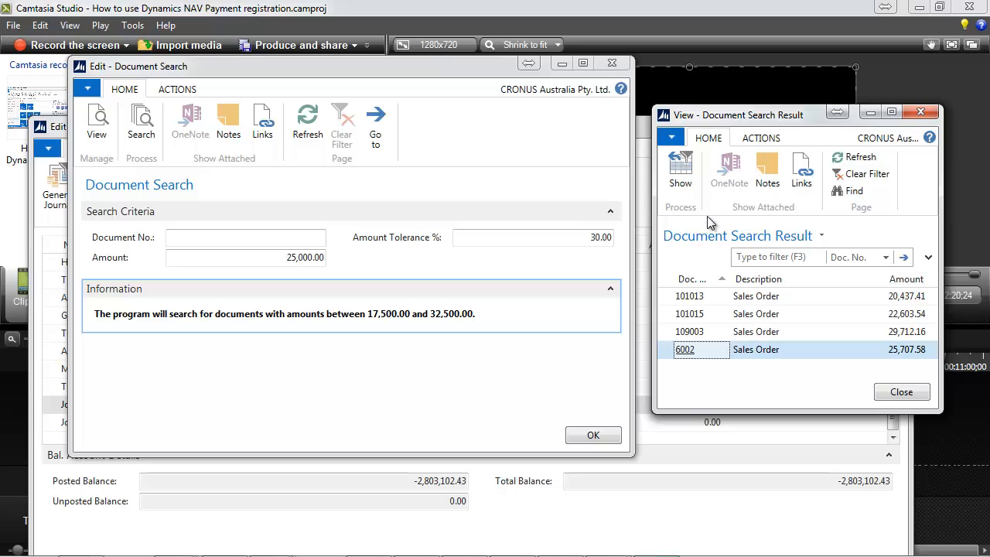
Open sales order 6002 for Beef House and review its 25,707.58 statistics
left_click(680, 167)
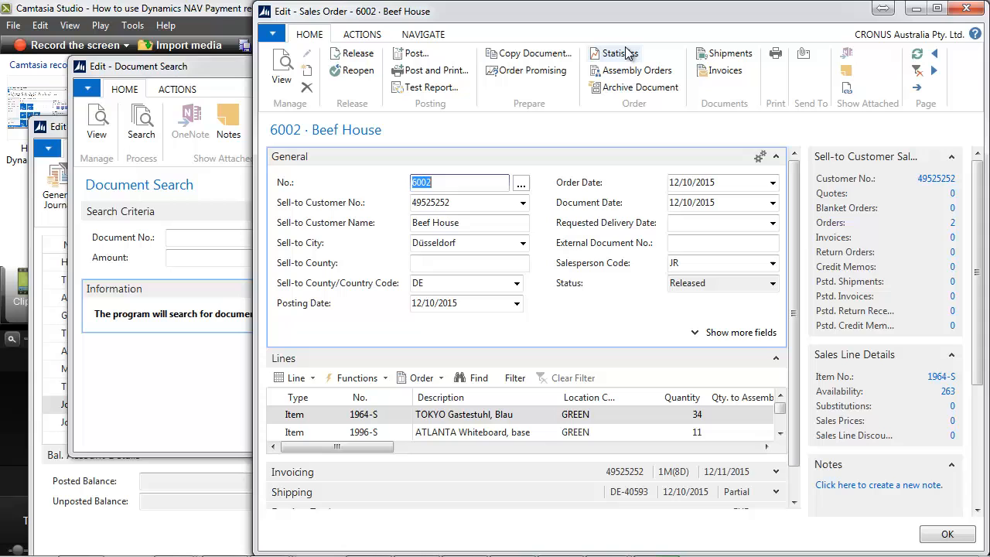
mouse_move(616, 53)
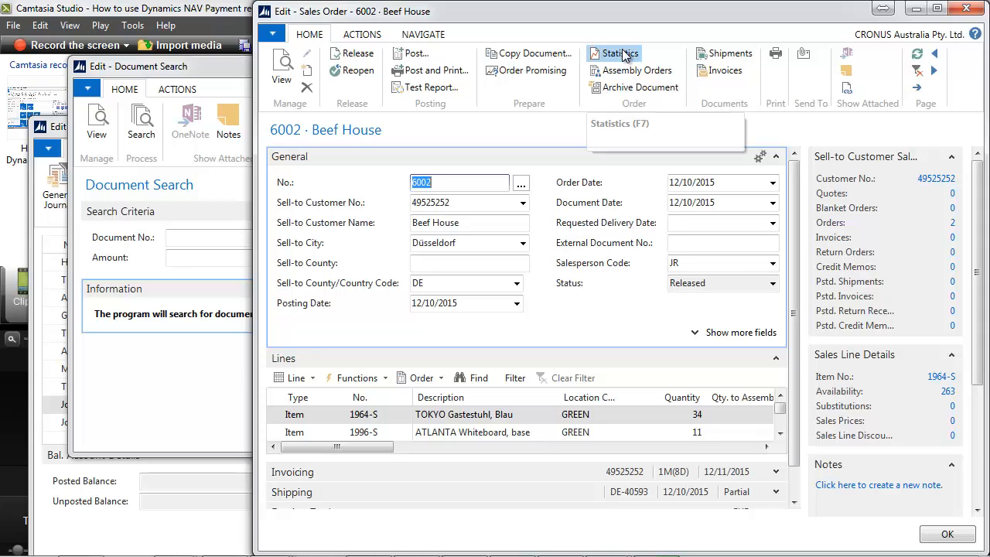
left_click(616, 52)
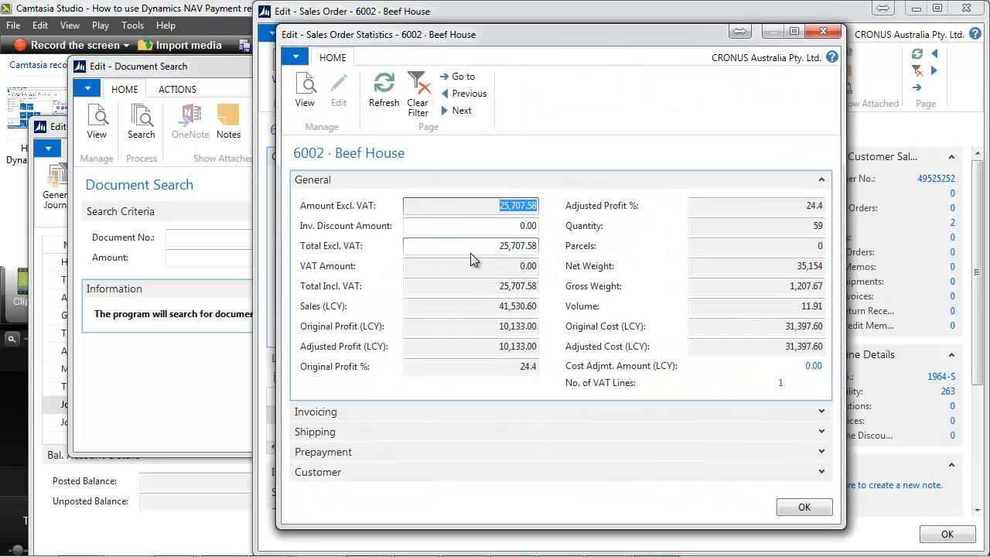
left_click(471, 286)
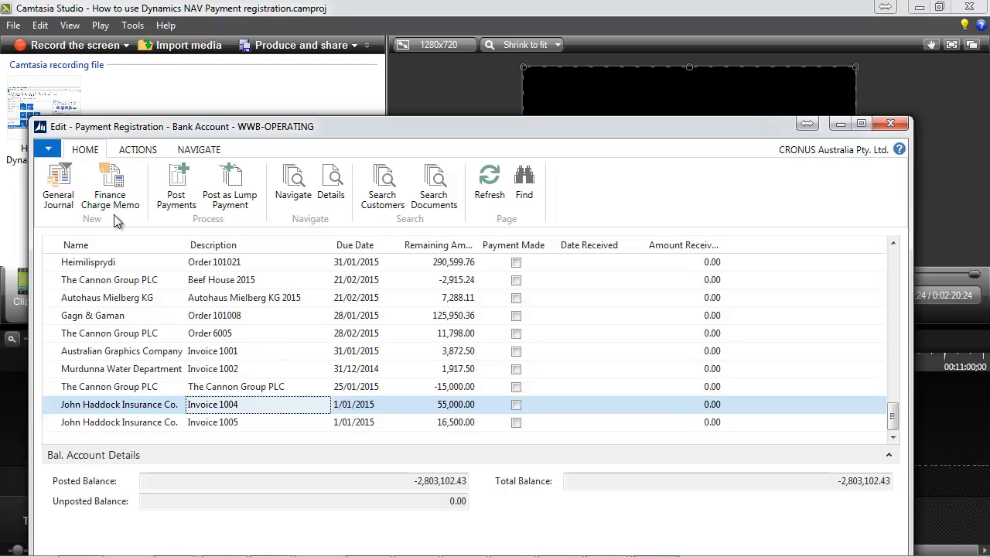
mouse_move(212, 290)
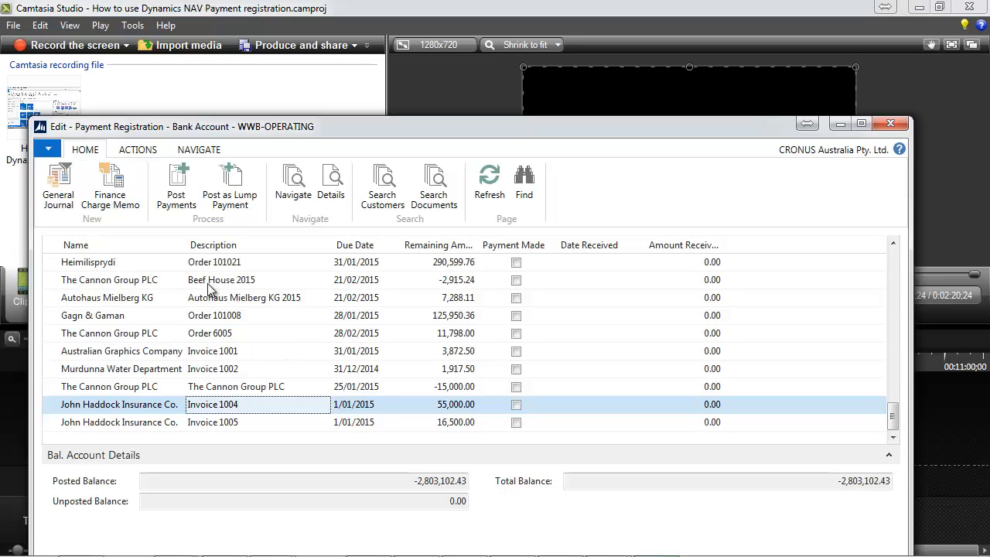
mouse_move(324, 285)
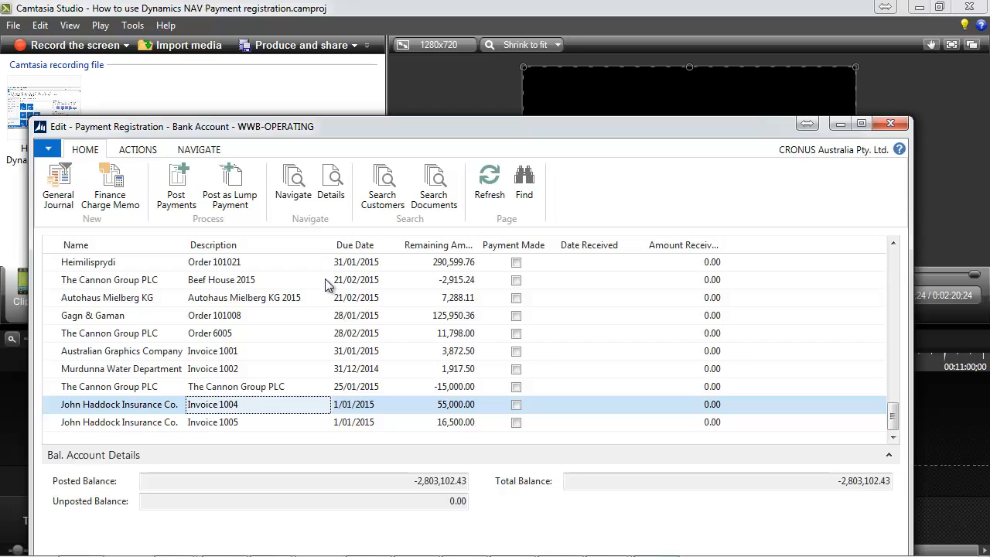